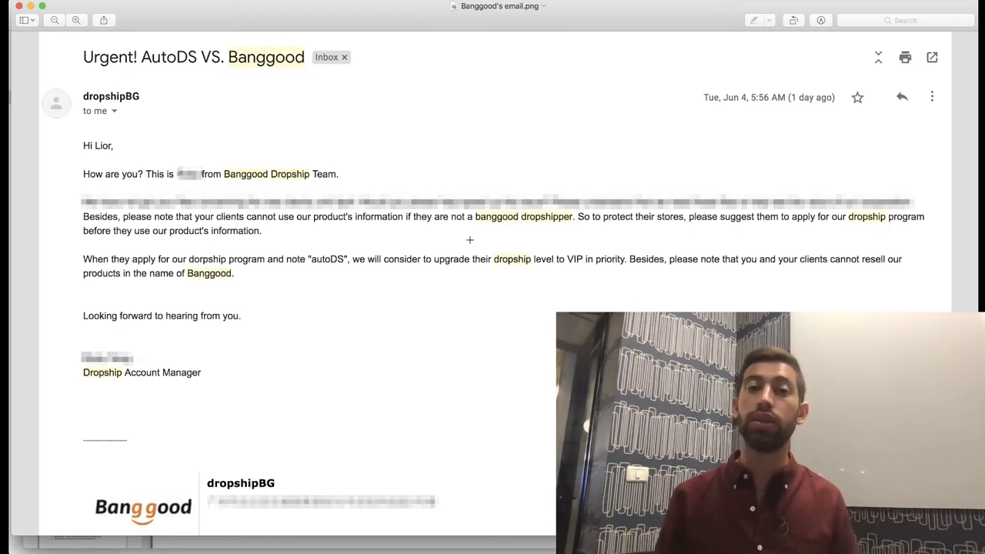
mouse_move(653, 215)
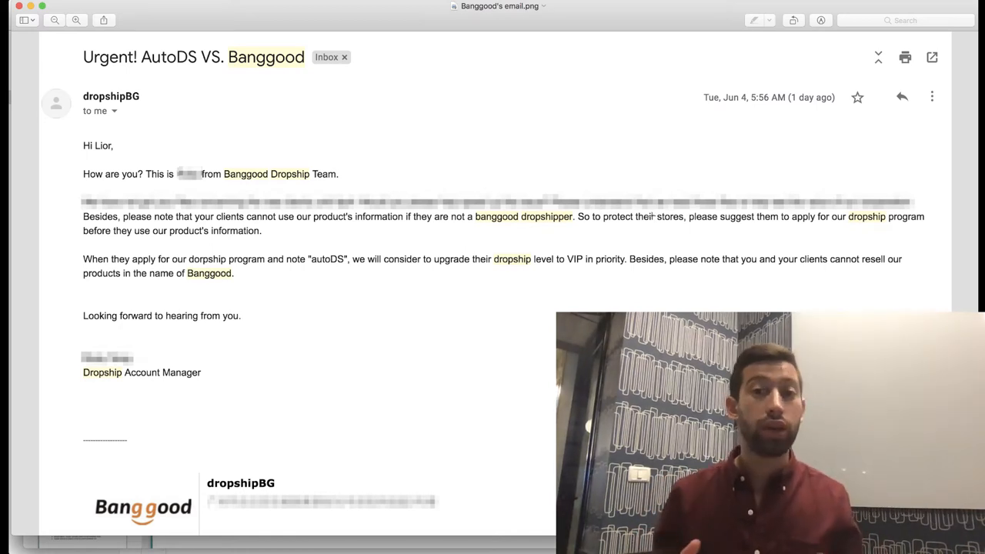